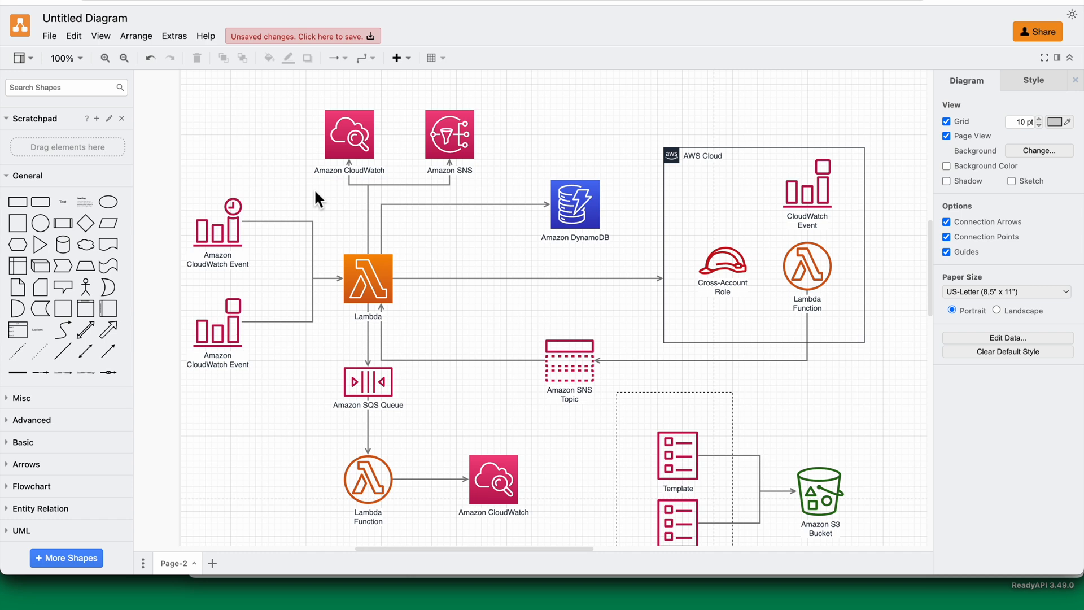
mouse_move(332, 232)
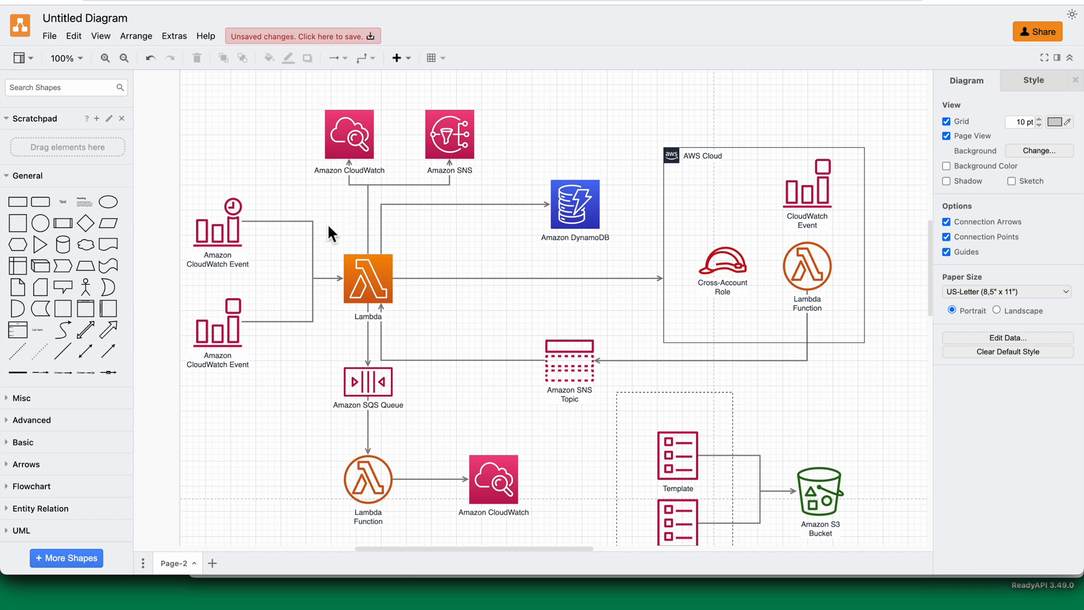
mouse_move(313, 229)
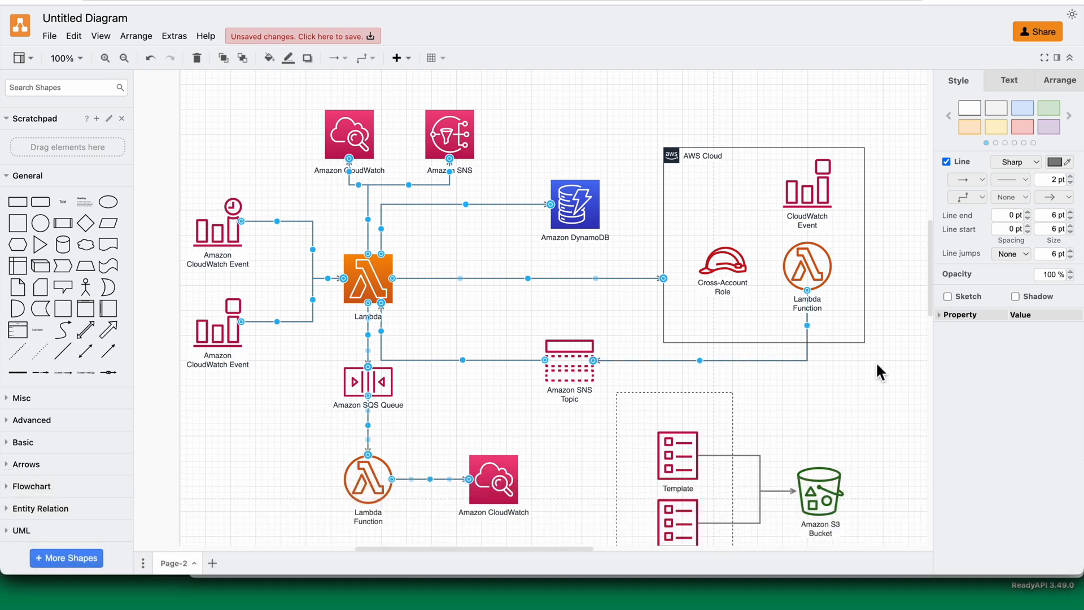
Scroll the Style panel to the Property table listing Flow Animation for all edges
scroll(down, 3)
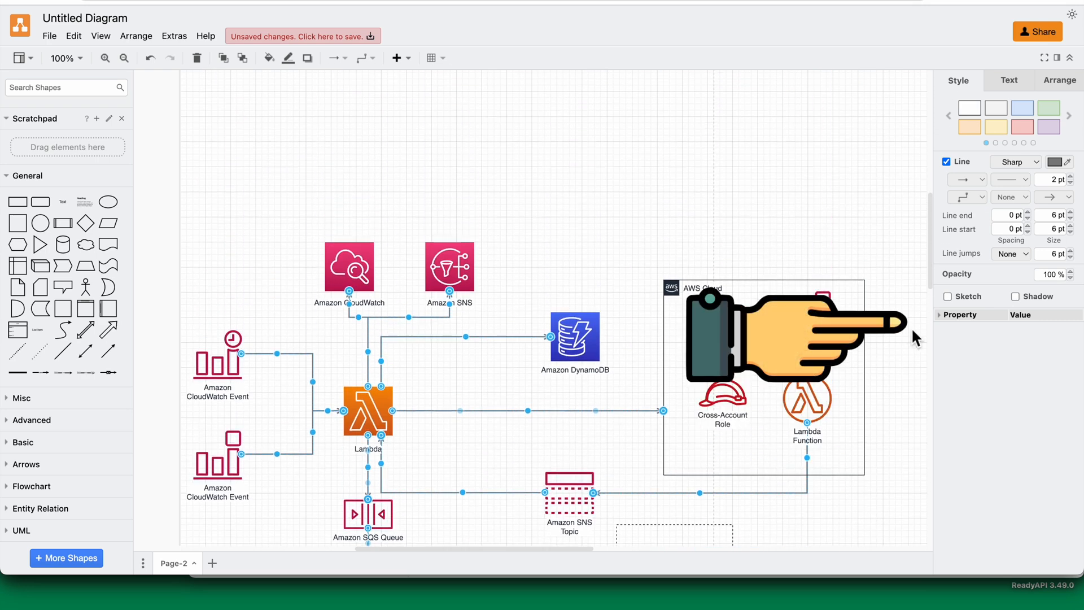
mouse_move(972, 330)
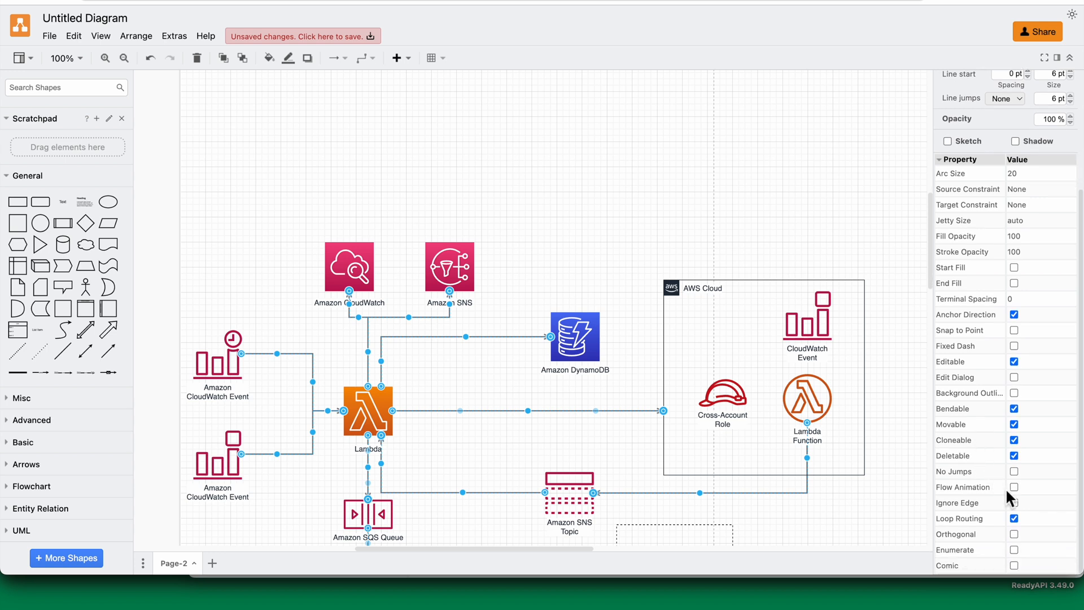
Enable Flow Animation so every connector shows animated dashed flow lines
click(1014, 487)
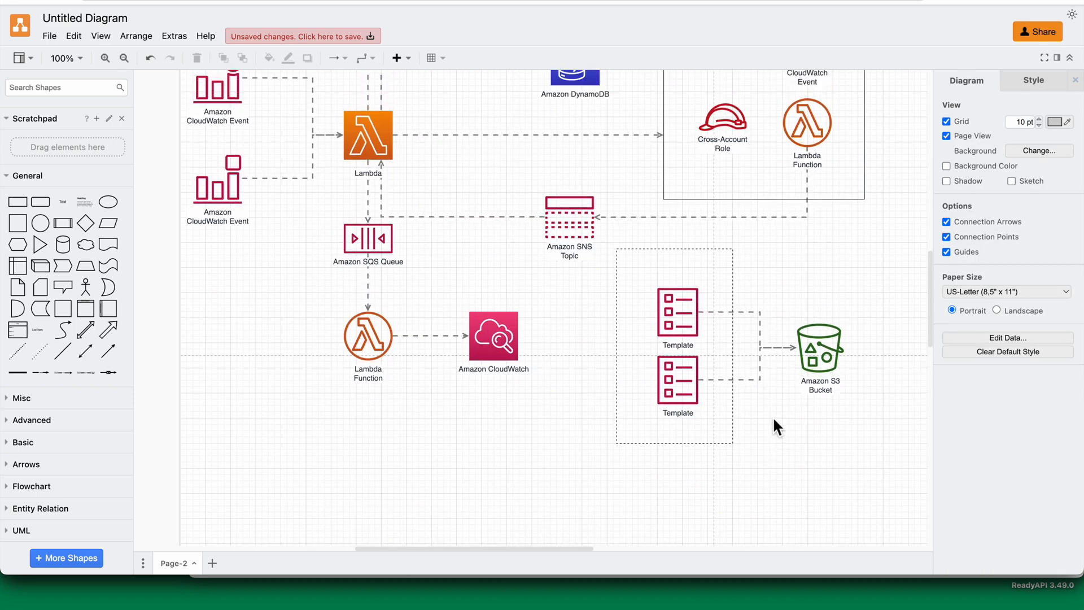
scroll(down, 3)
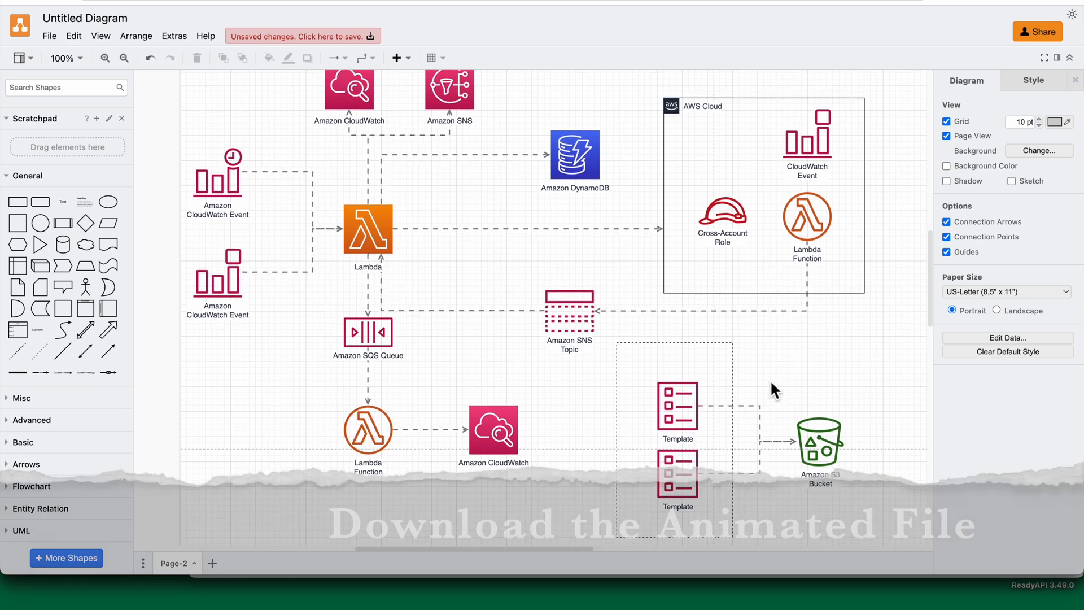
click(50, 35)
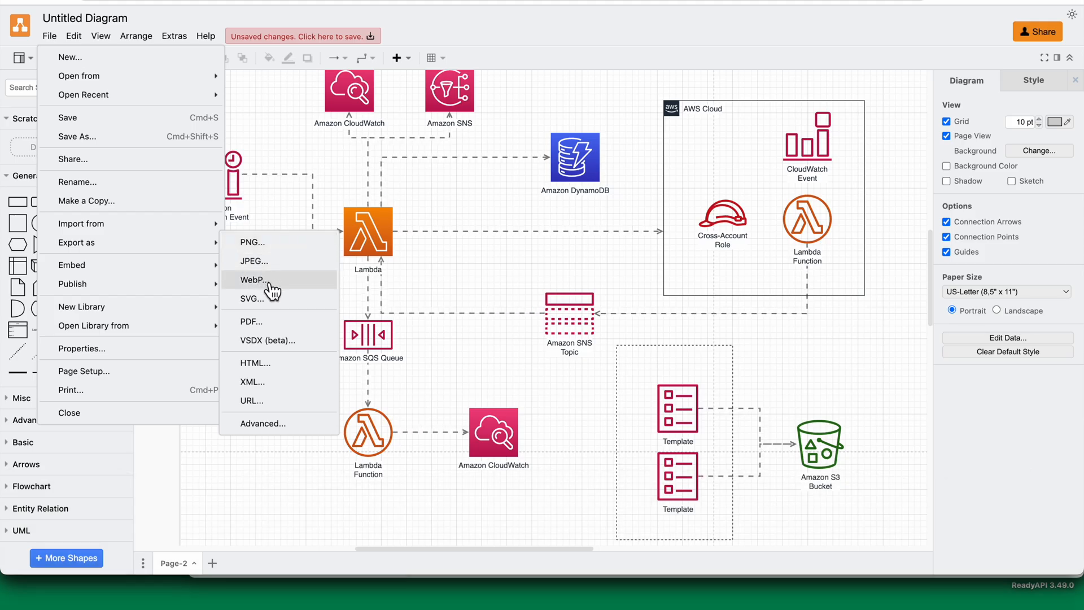
Export the diagram as SVG named AWS.drawio.svg and list the save locations
click(252, 298)
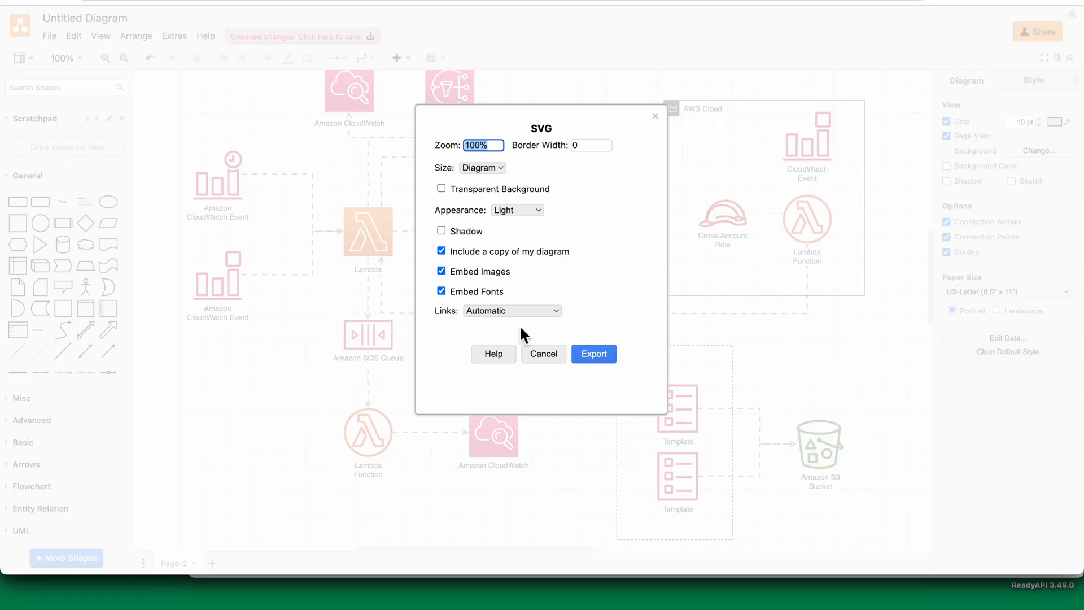
click(594, 353)
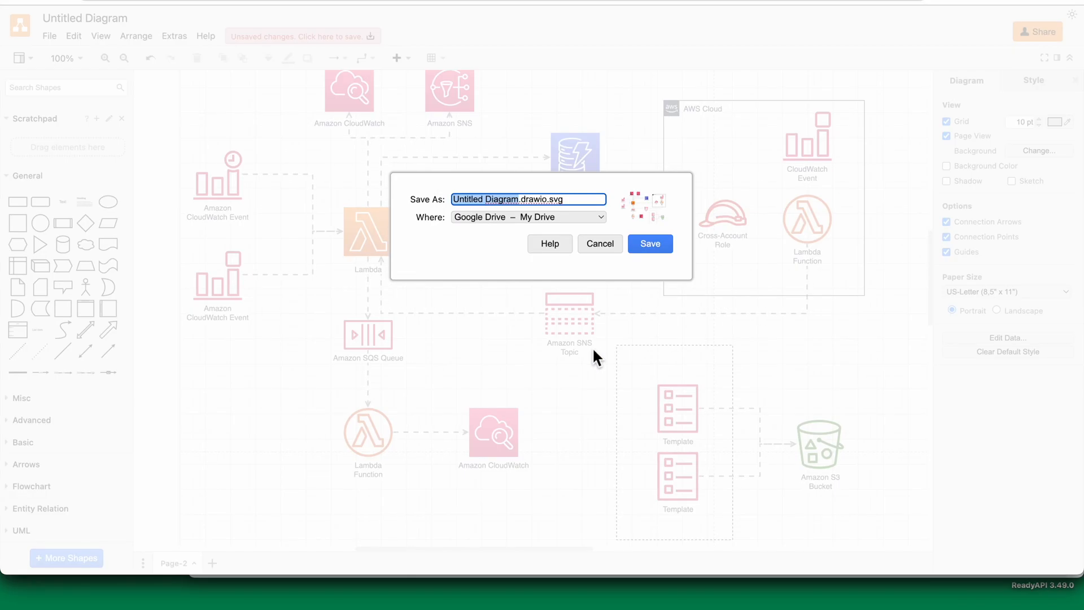
click(528, 217)
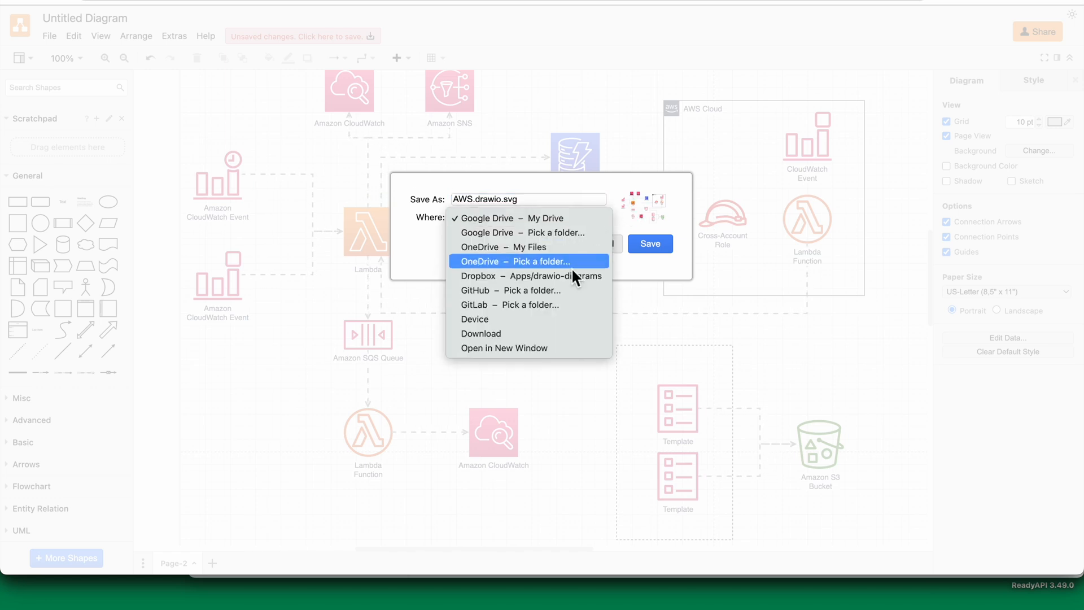